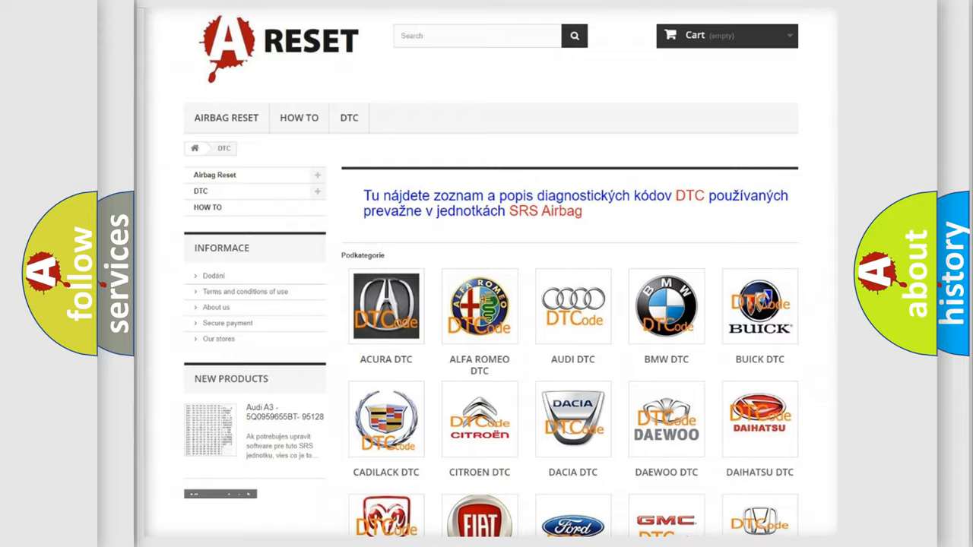
- Open the Jeep tile in the DTC brand grid and scroll through its trouble codes
{"action": "scroll", "scroll_direction": "down", "scroll_amount": 3}
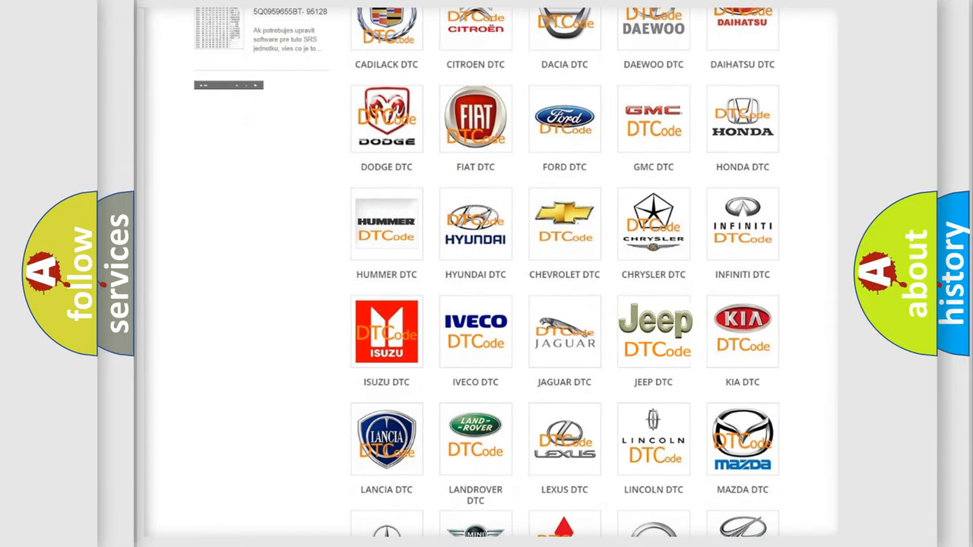
{"action": "left_click", "coordinate": [653, 331]}
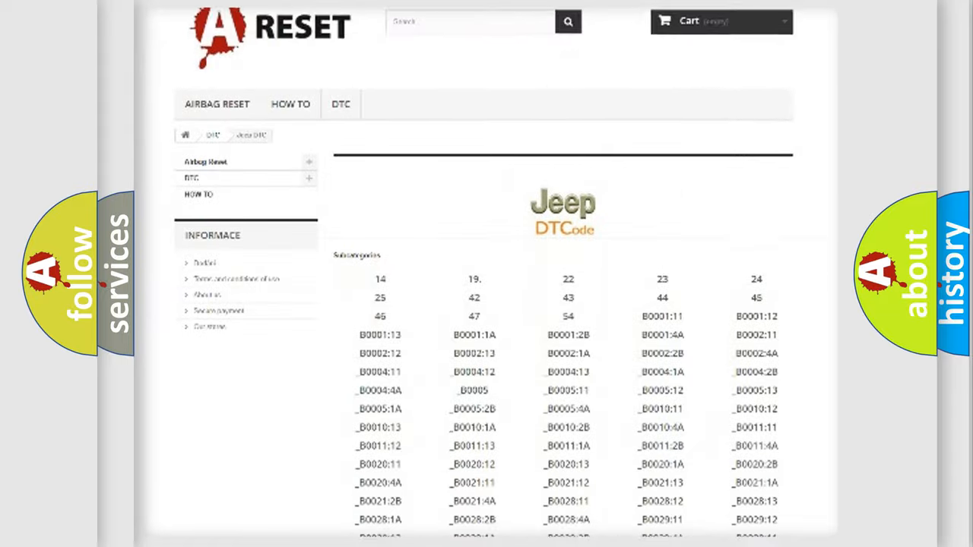
{"action": "scroll", "scroll_direction": "down", "scroll_amount": 3}
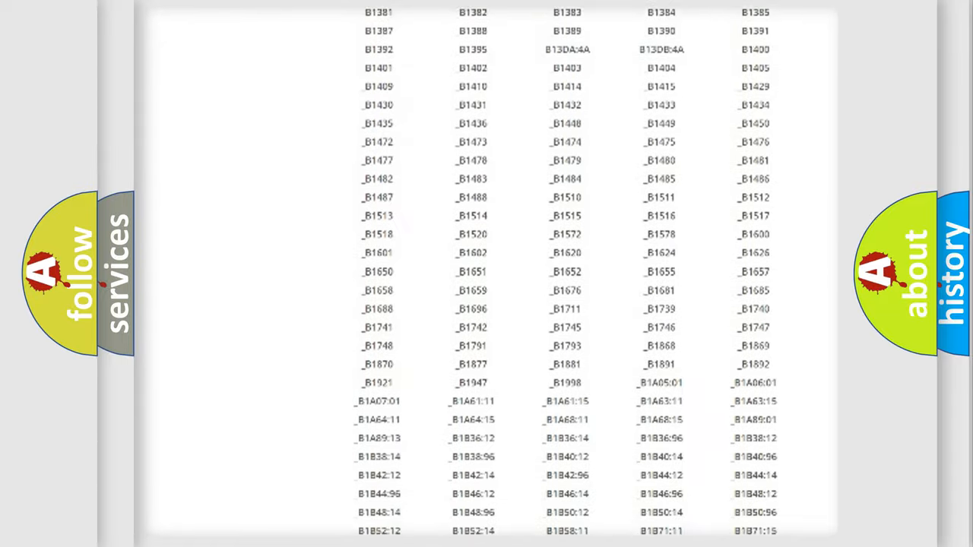